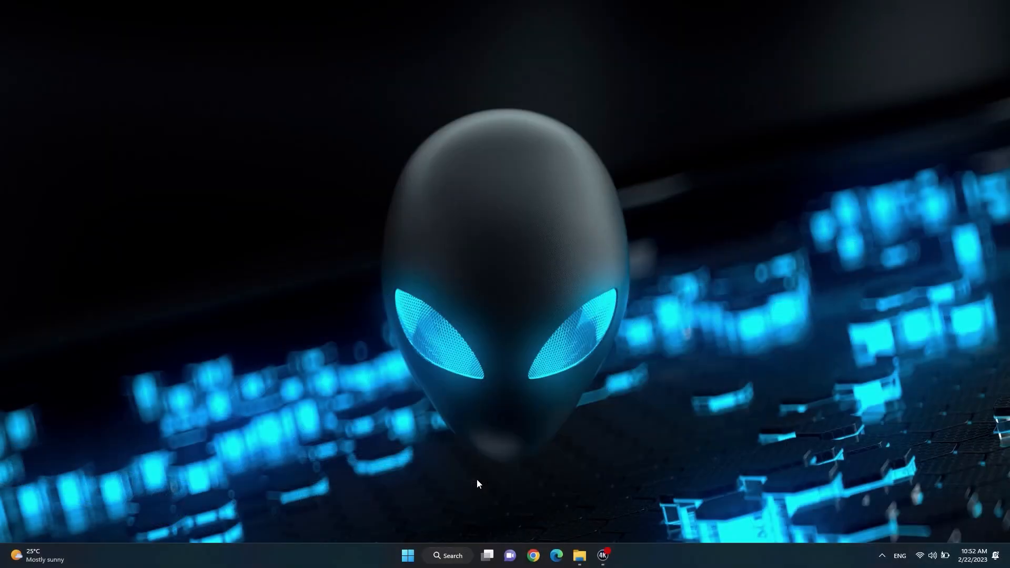
mouse_move(539, 390)
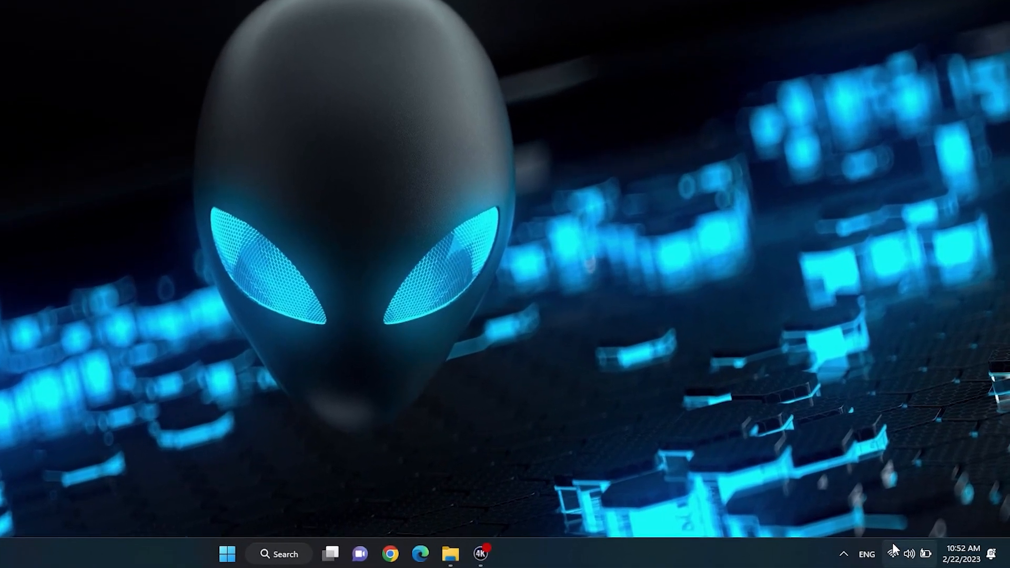
Step: Toggle the Wi-Fi tile off and back on from the taskbar network Quick Settings
click(908, 554)
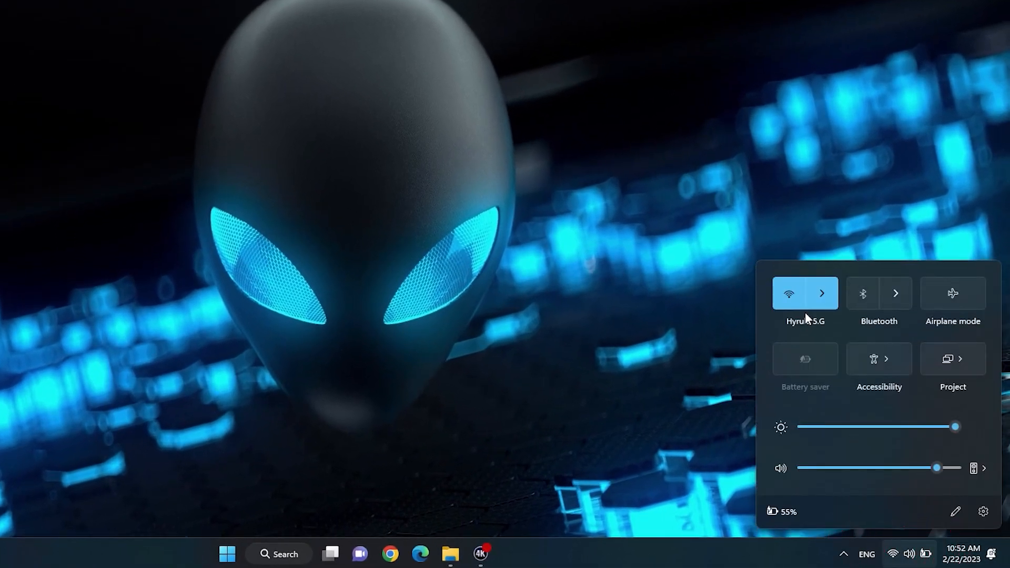
click(789, 294)
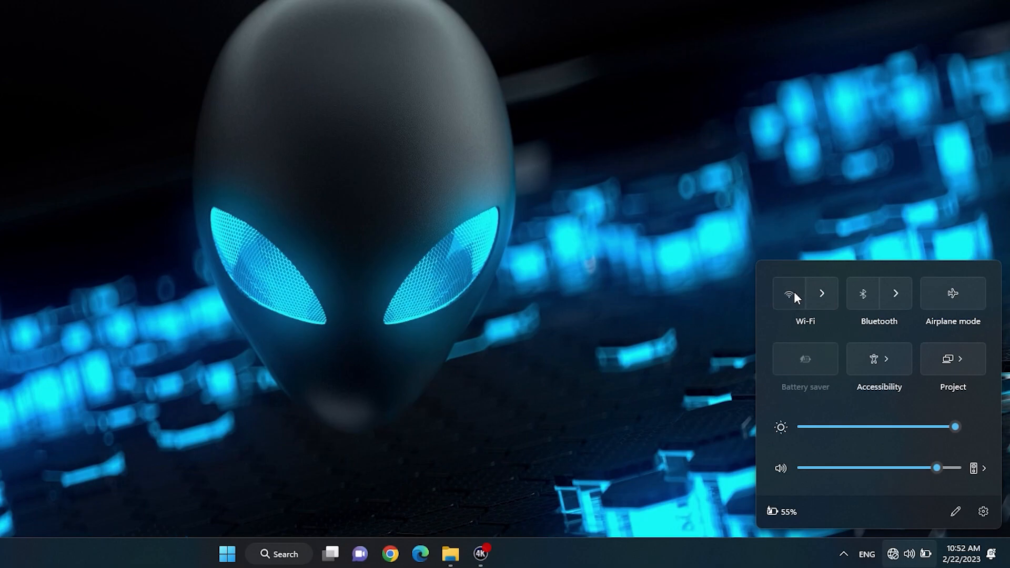
click(805, 294)
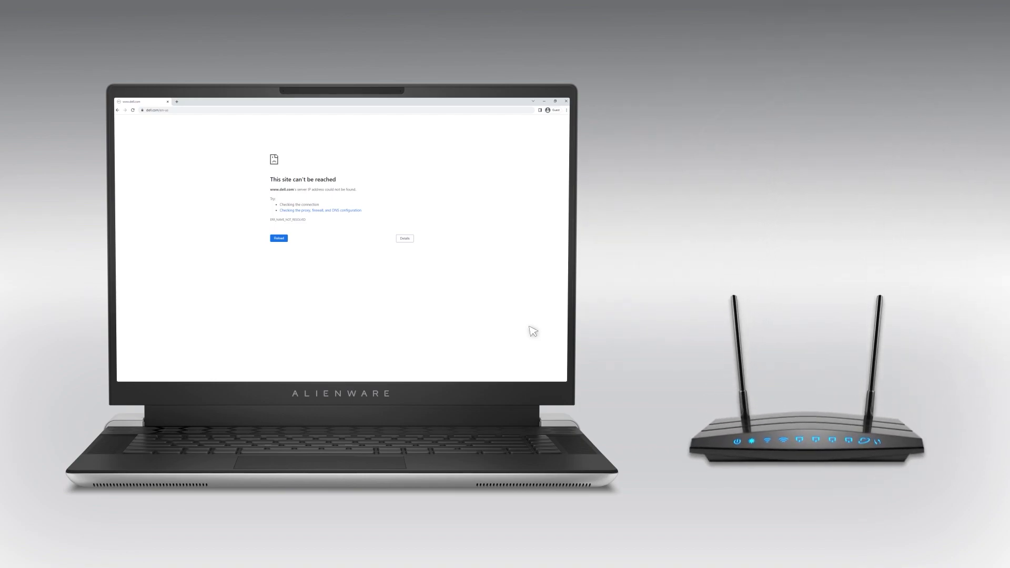
click(278, 238)
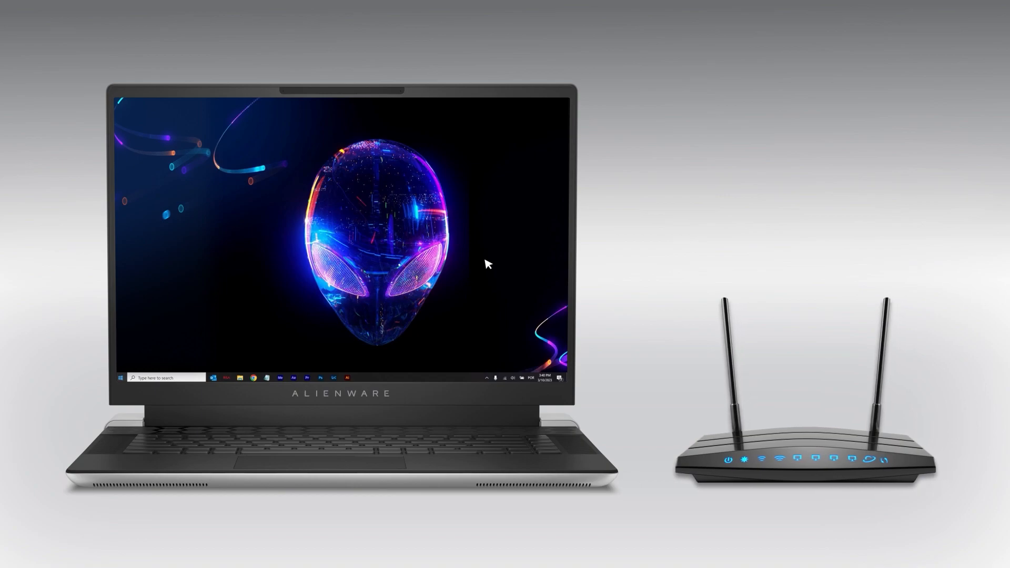
click(120, 378)
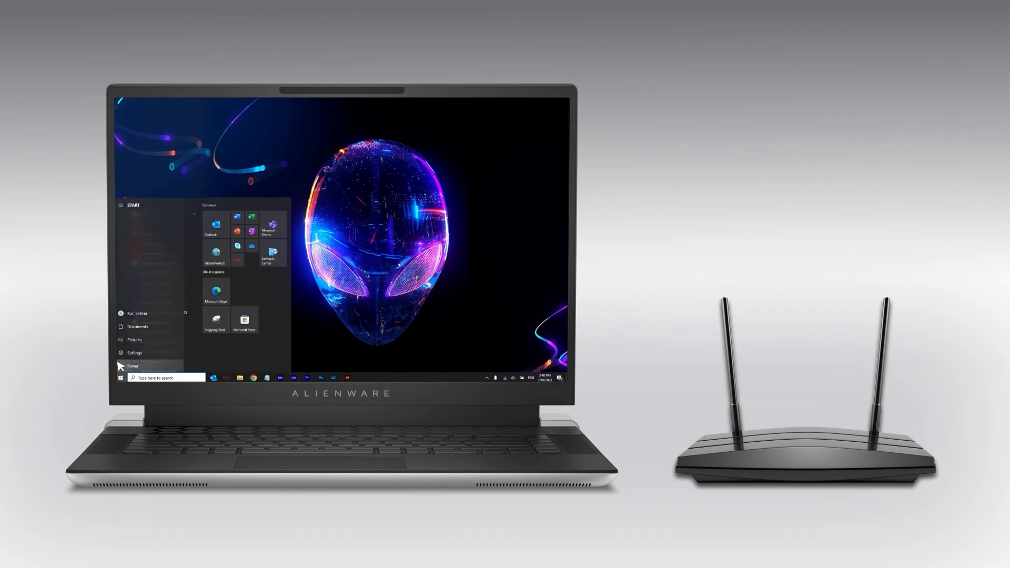
click(120, 378)
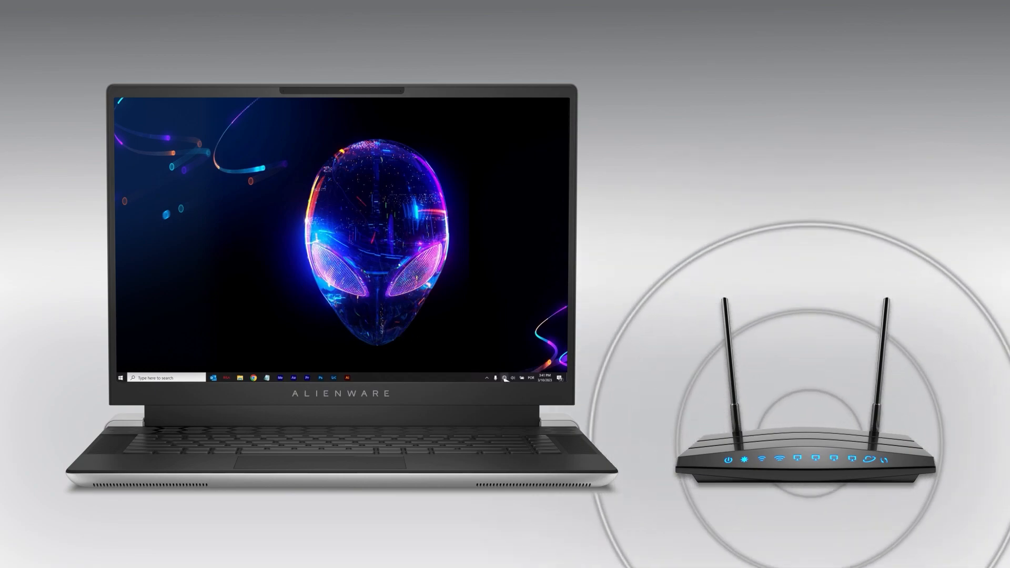
click(512, 378)
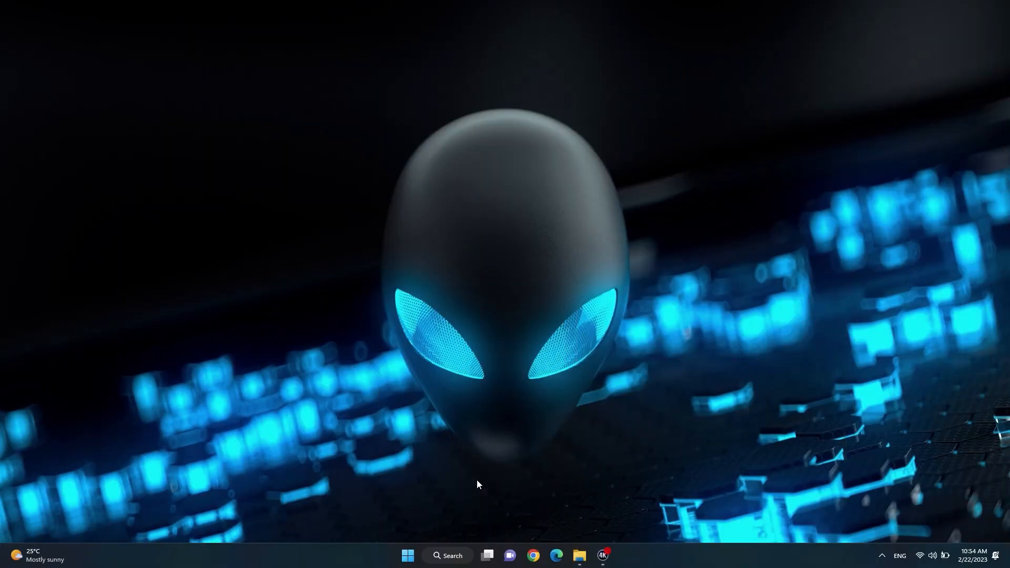
Step: Search Start for 'Troubleshoot settings' and reach the Other troubleshooters list
click(406, 555)
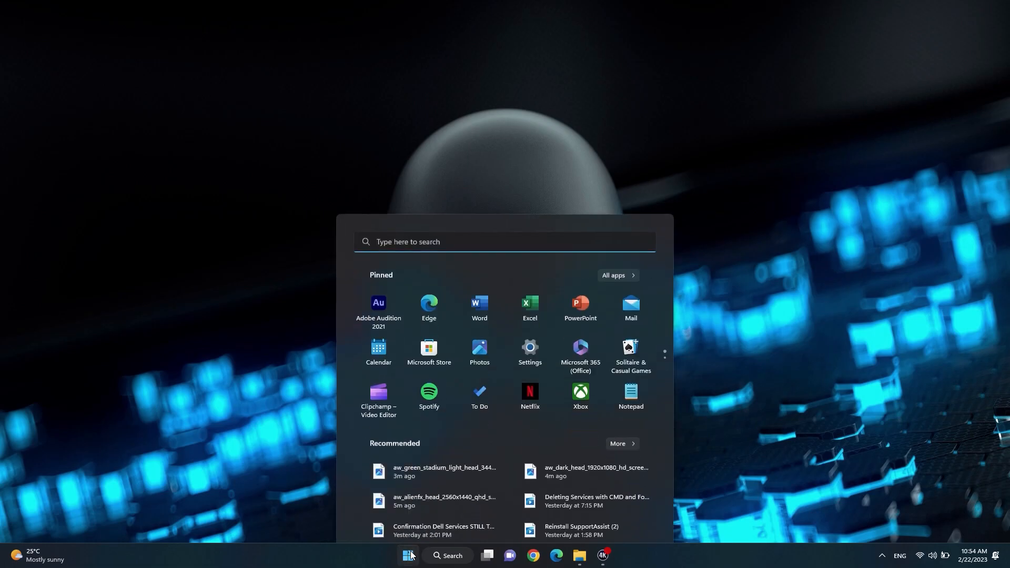
text(Troubleshoot settings)
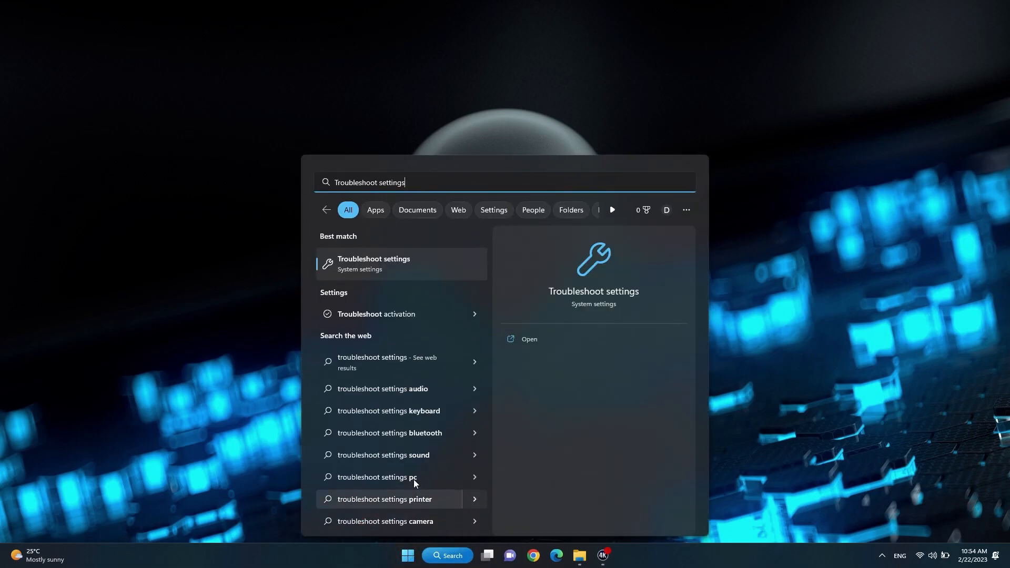
click(374, 264)
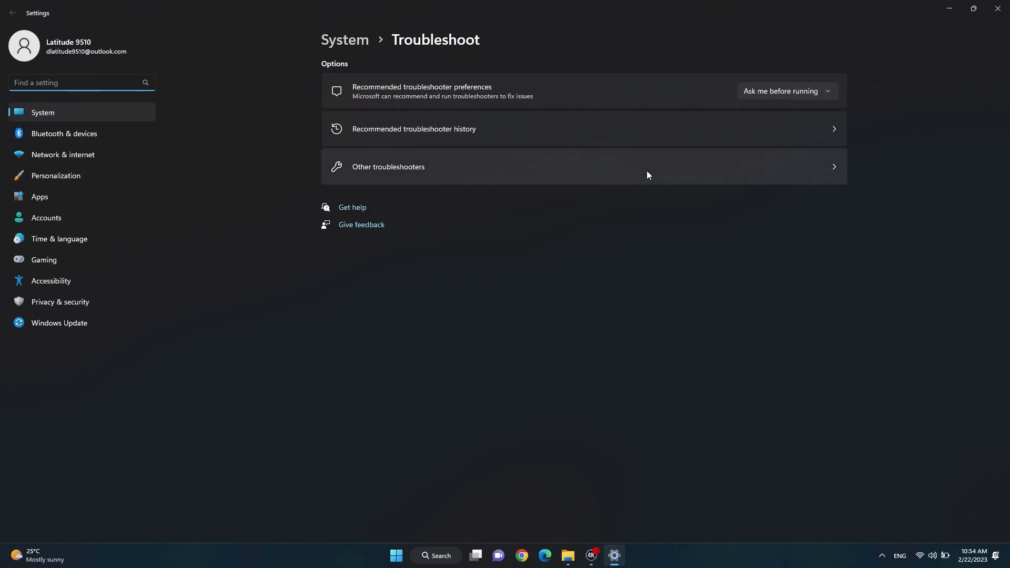
click(389, 167)
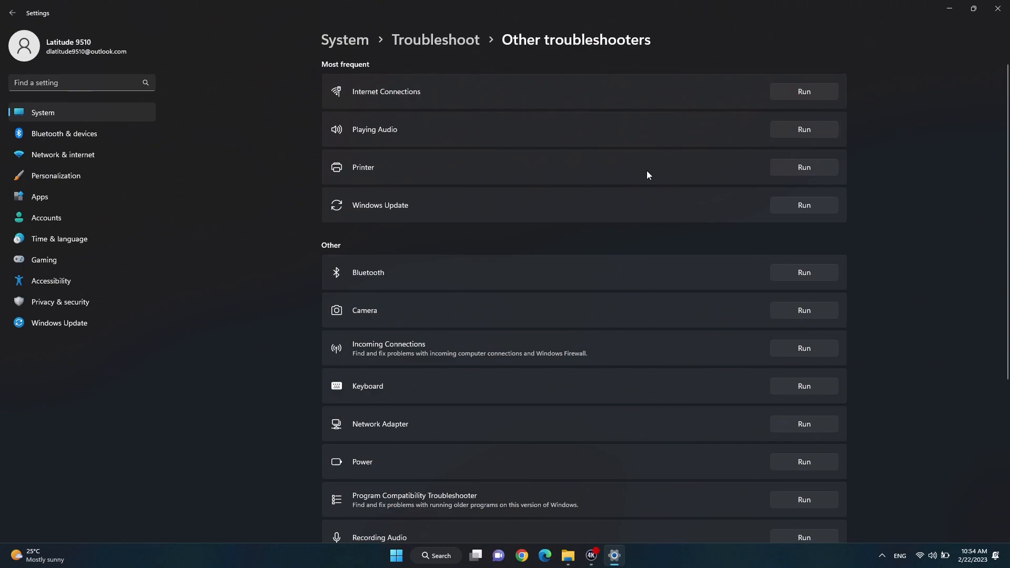
mouse_move(811, 116)
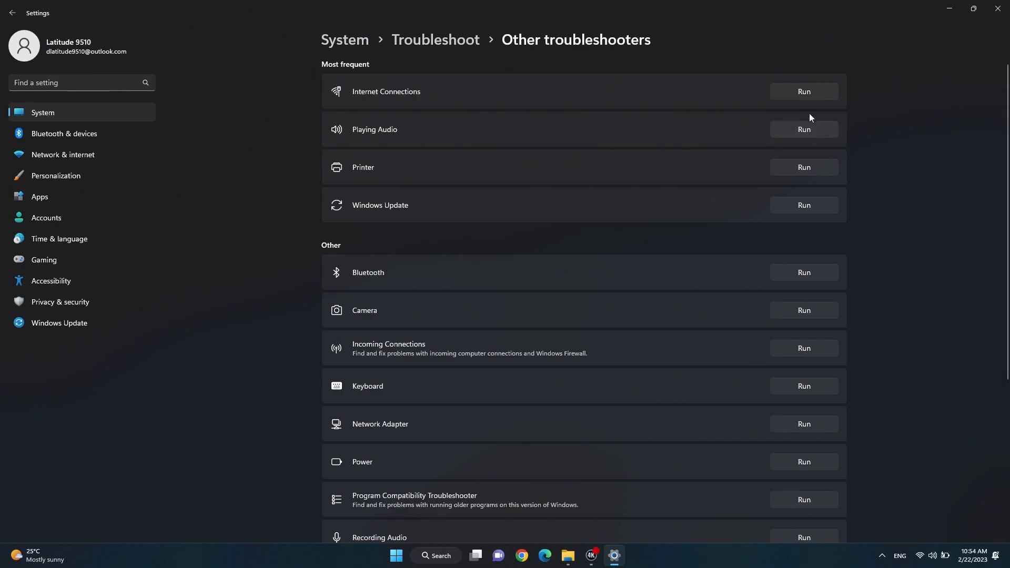
Step: Run Internet Connections and choose to troubleshoot the connection to the Internet
click(803, 91)
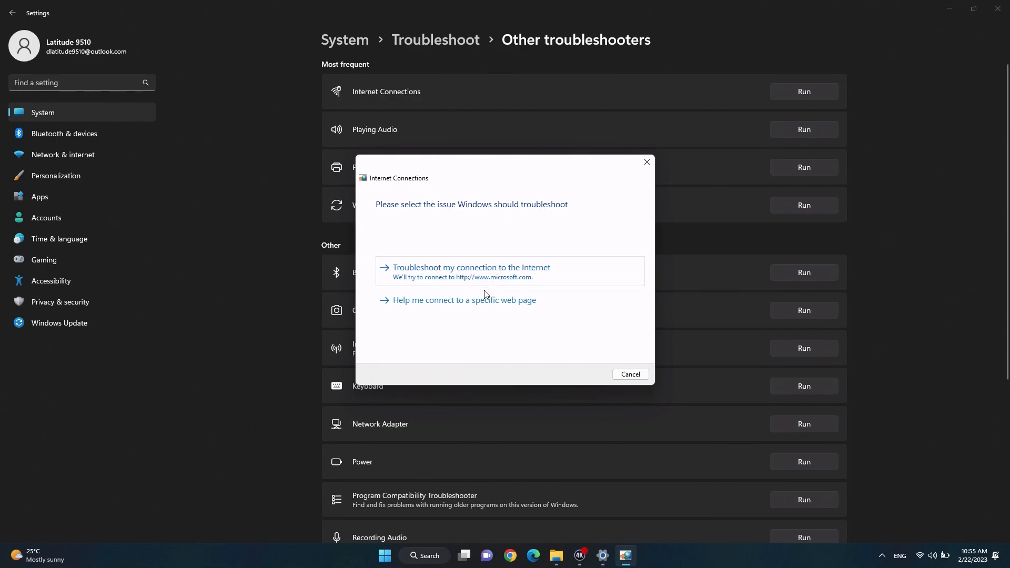
click(471, 267)
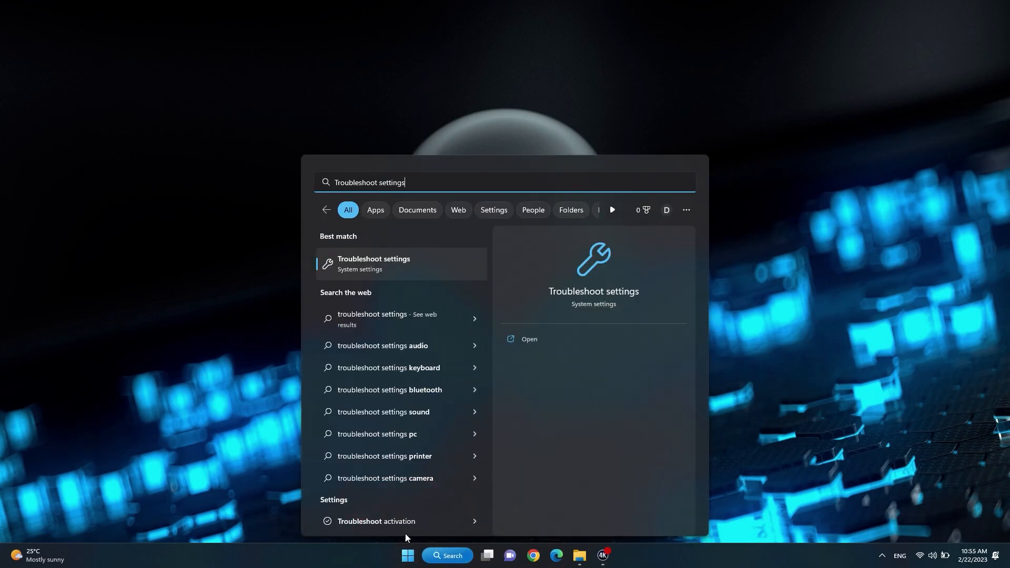
Step: Run the Network Adapter troubleshooter on the Wi-Fi adapter, then close it when finished
click(374, 263)
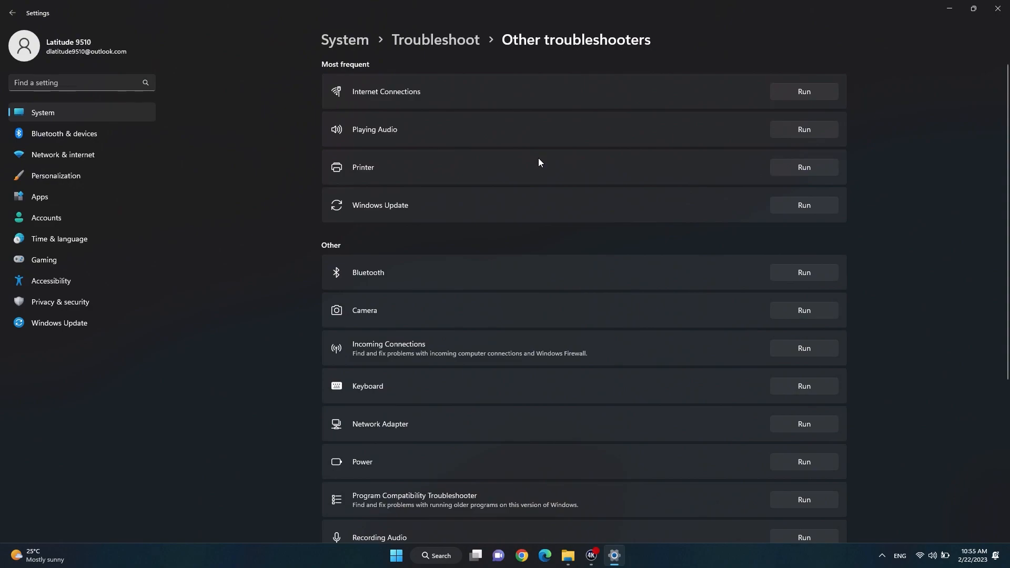
scroll(down, 3)
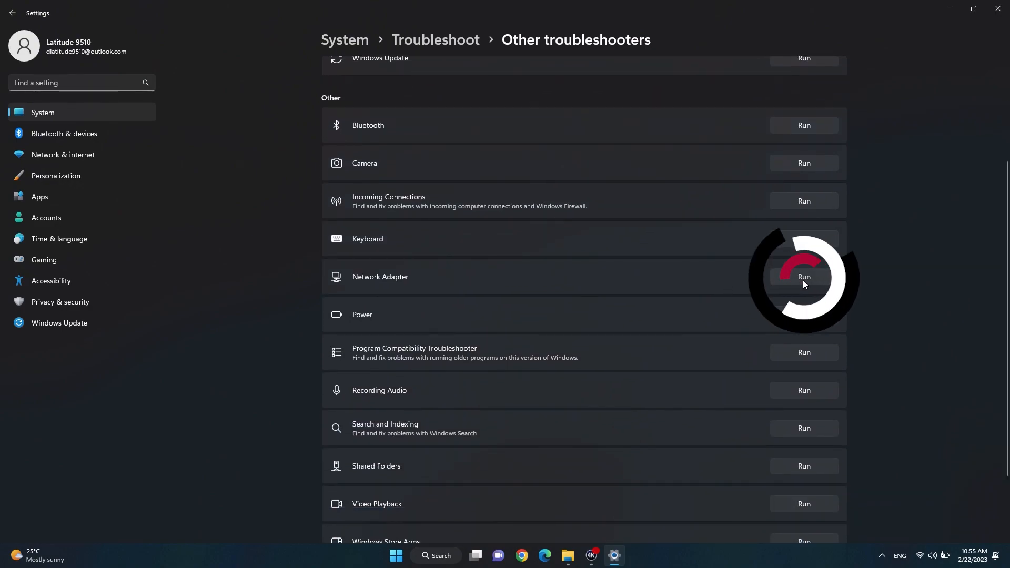
click(803, 277)
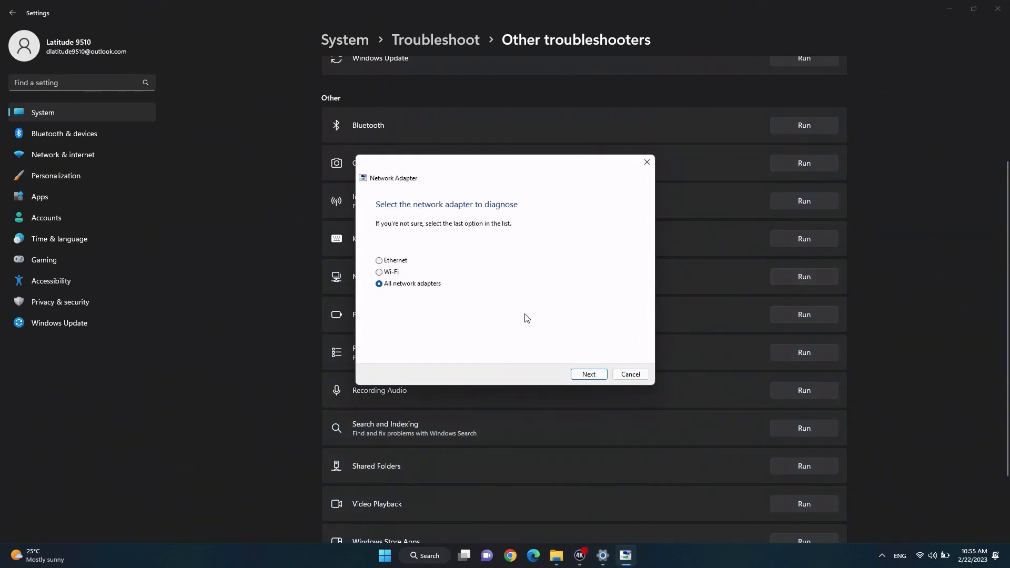
click(379, 272)
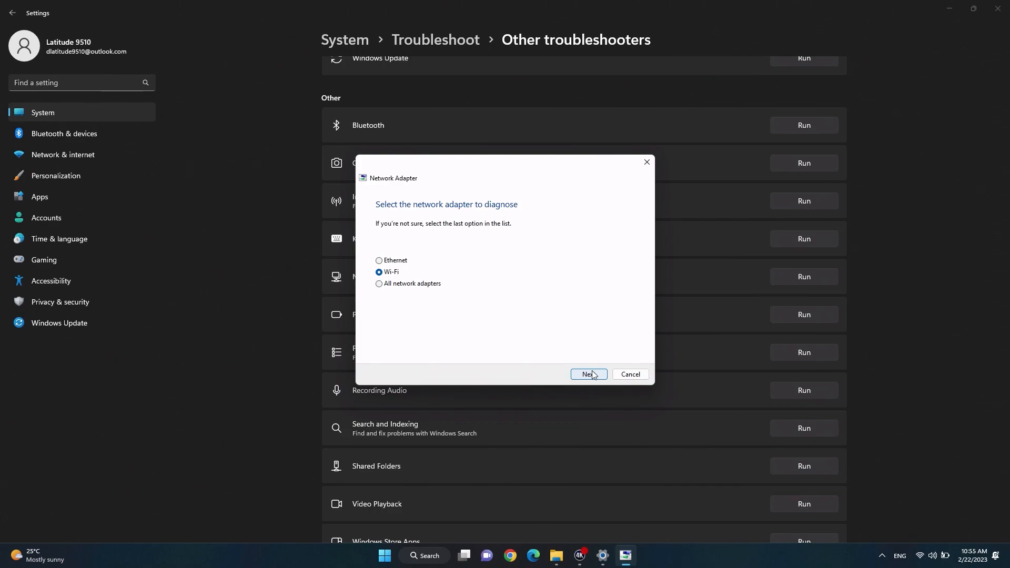
click(588, 375)
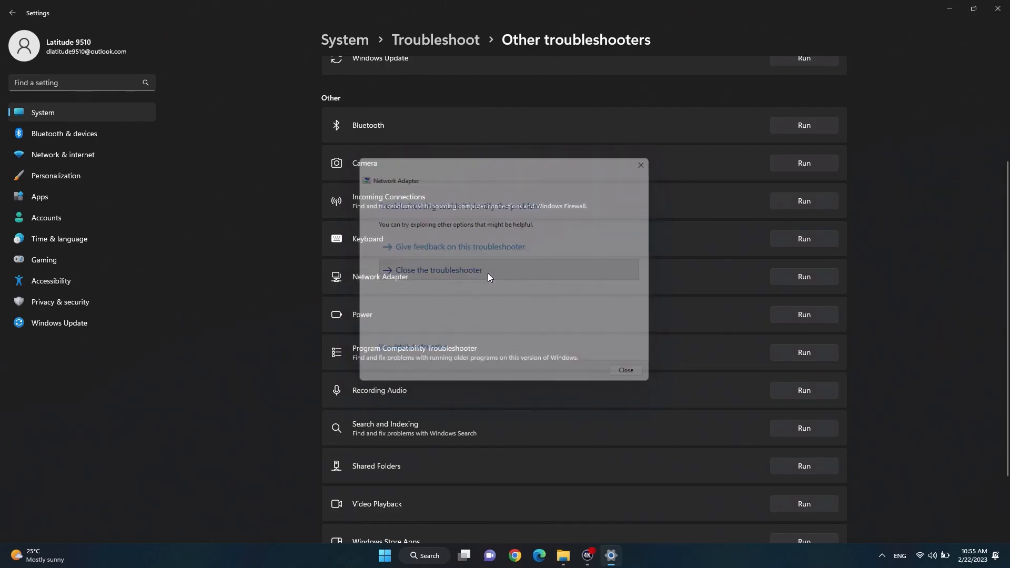
click(406, 559)
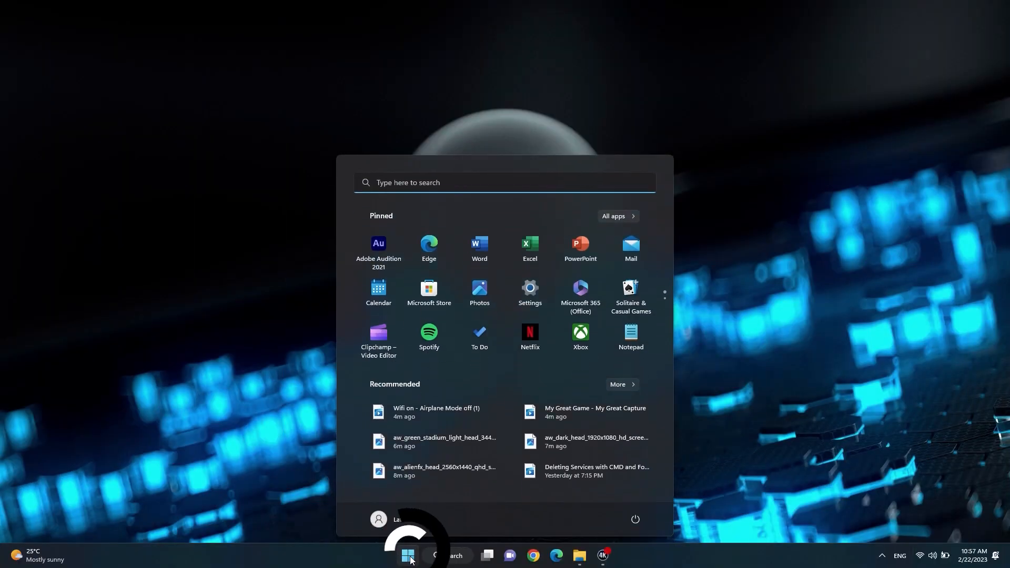
Step: Launch SupportAssist, run all checkups, and install all checked driver updates from Get drivers & downloads
text(SupportAssist)
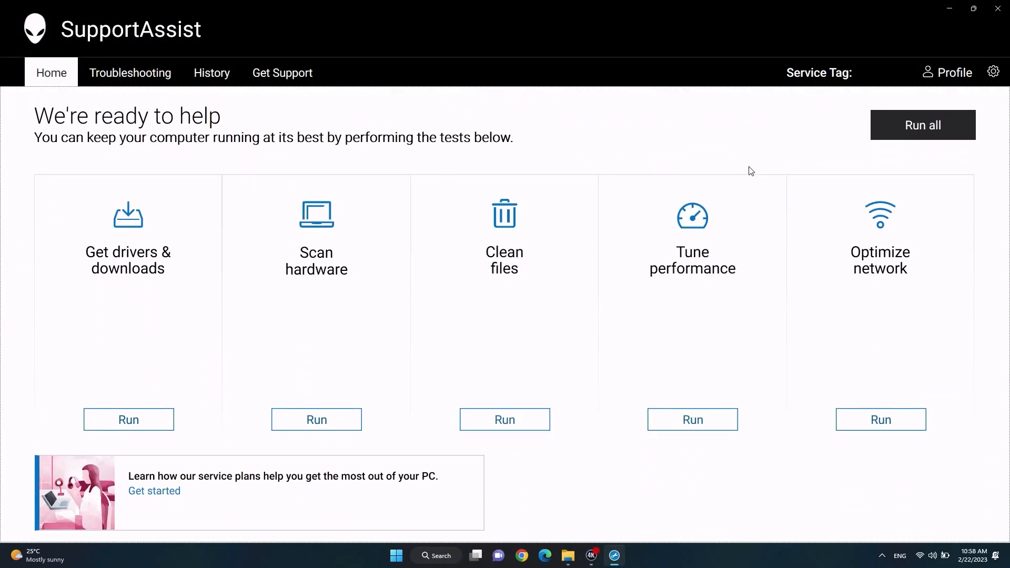
click(921, 125)
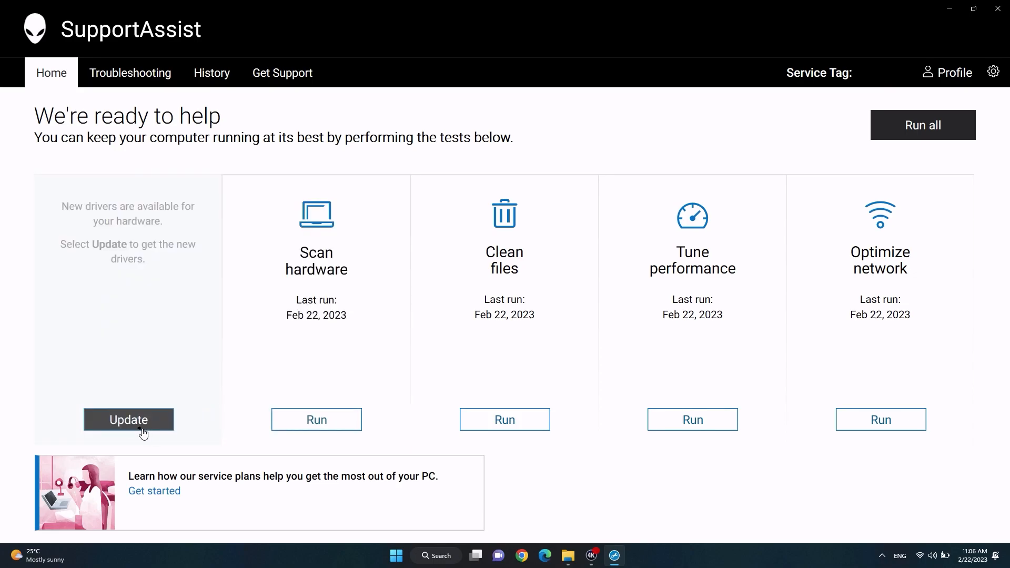
click(129, 420)
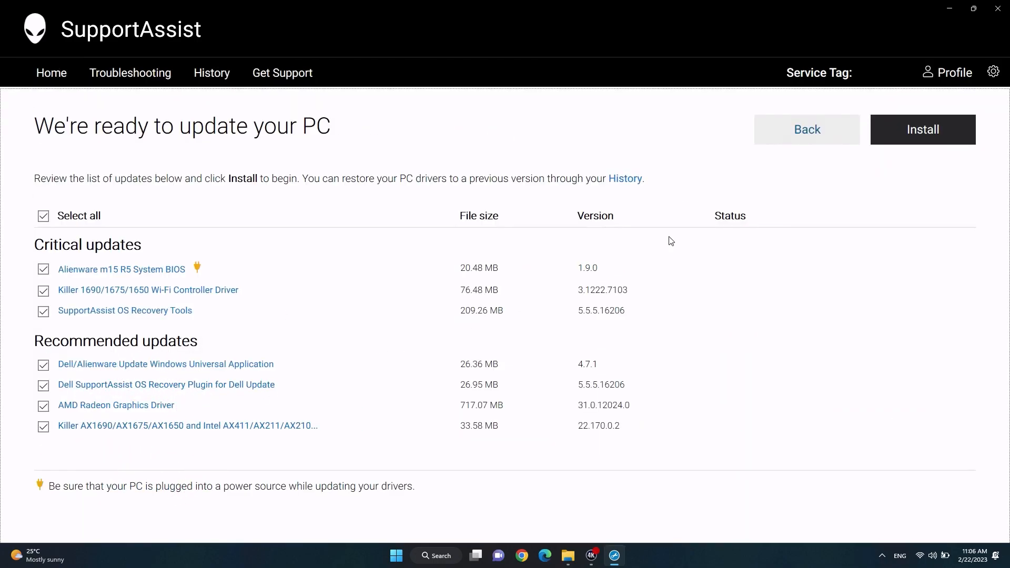
click(922, 130)
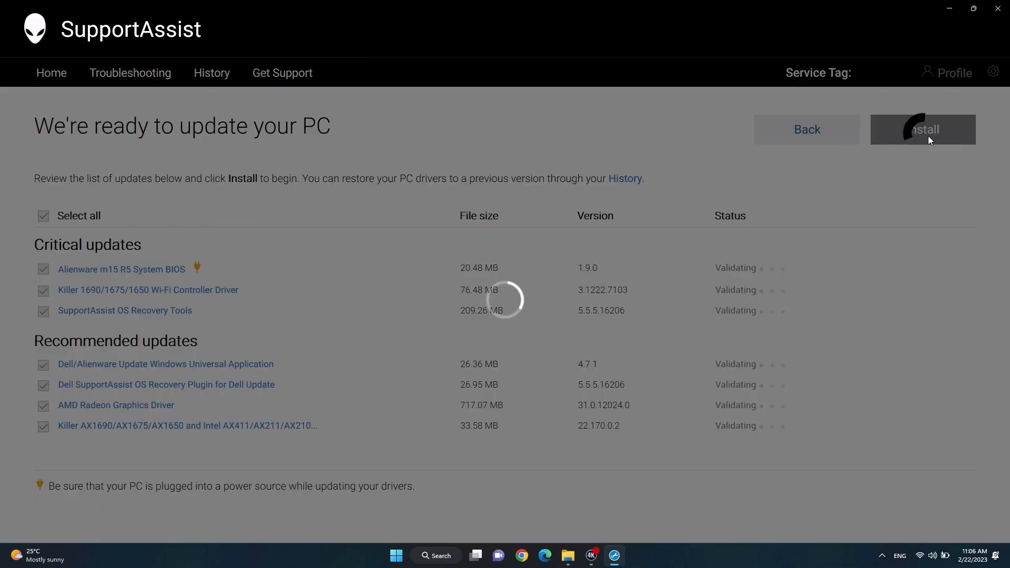
click(923, 129)
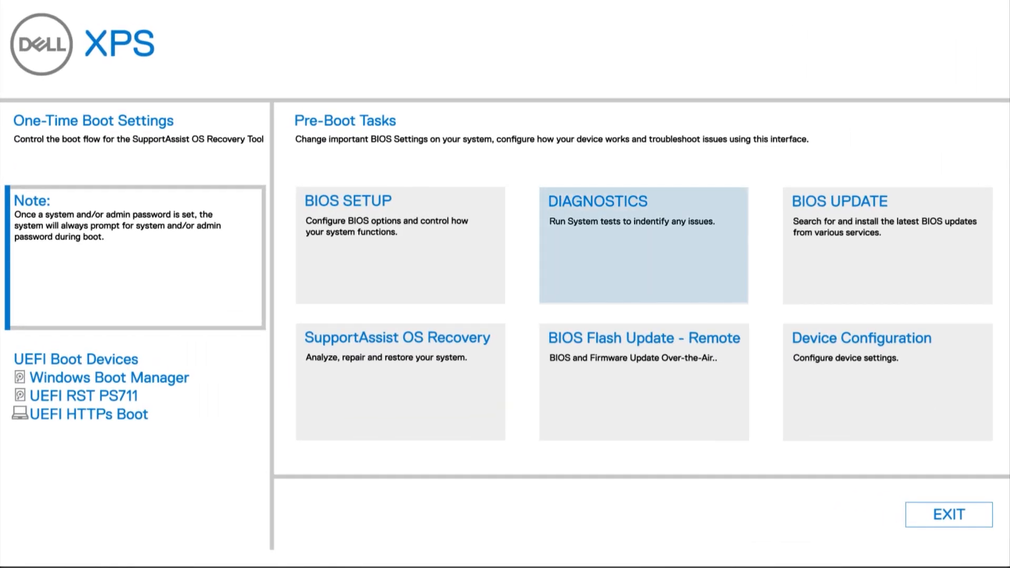
Step: Start the Quick Test from the pre-boot DIAGNOSTICS menu, then cancel it with Esc
click(642, 245)
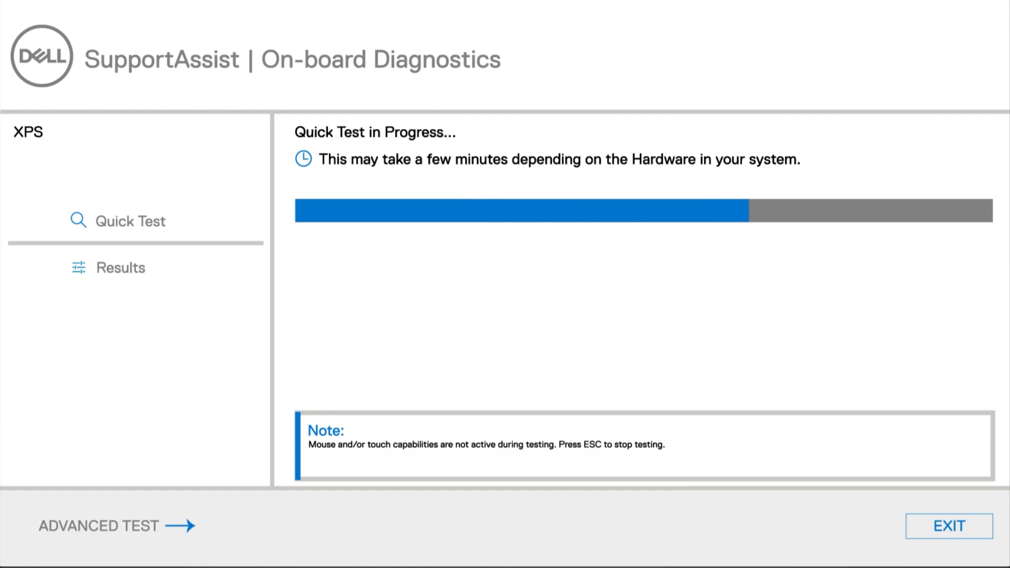
key(Escape)
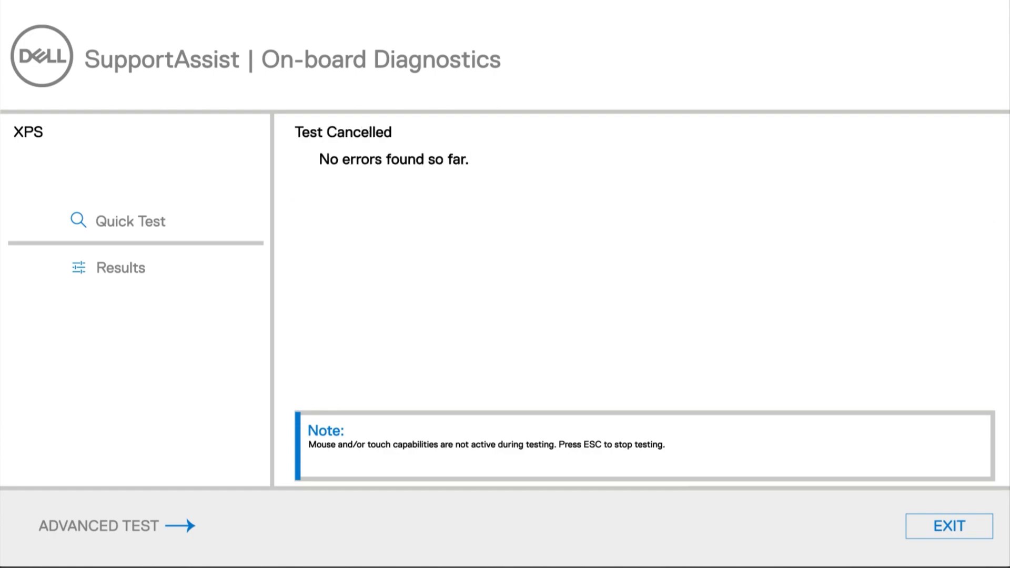